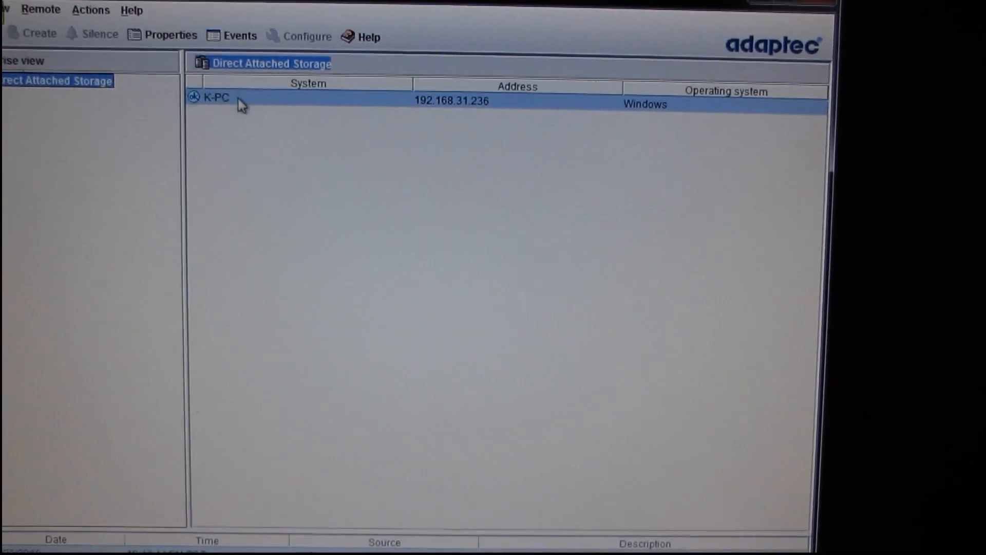
Step: Load the K-PC system's controller and logical devices, showing its single SATA RAID 5 volume
double_click(217, 100)
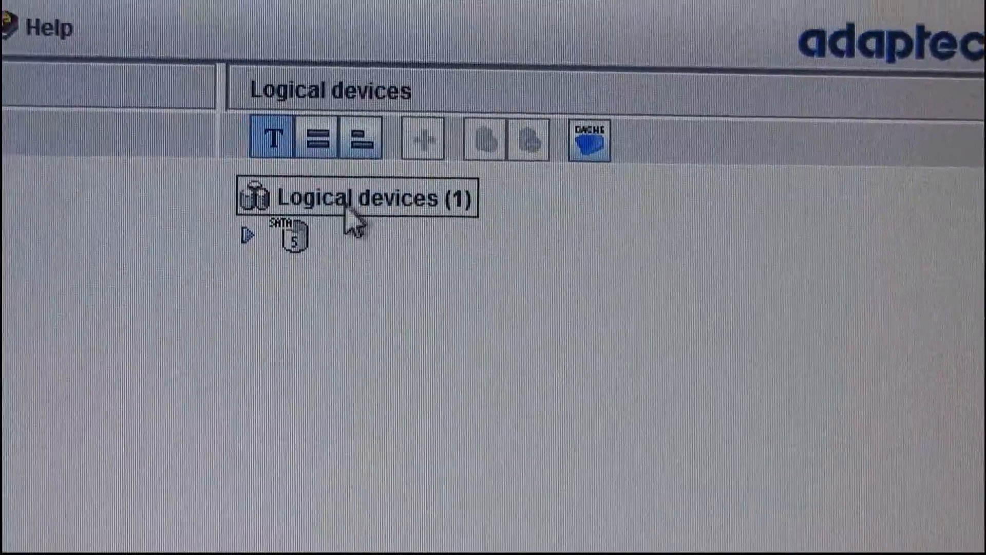
Step: Review the Hitachi RAID 5 device's Properties across its Device, Power and Segments details
left_click(355, 197)
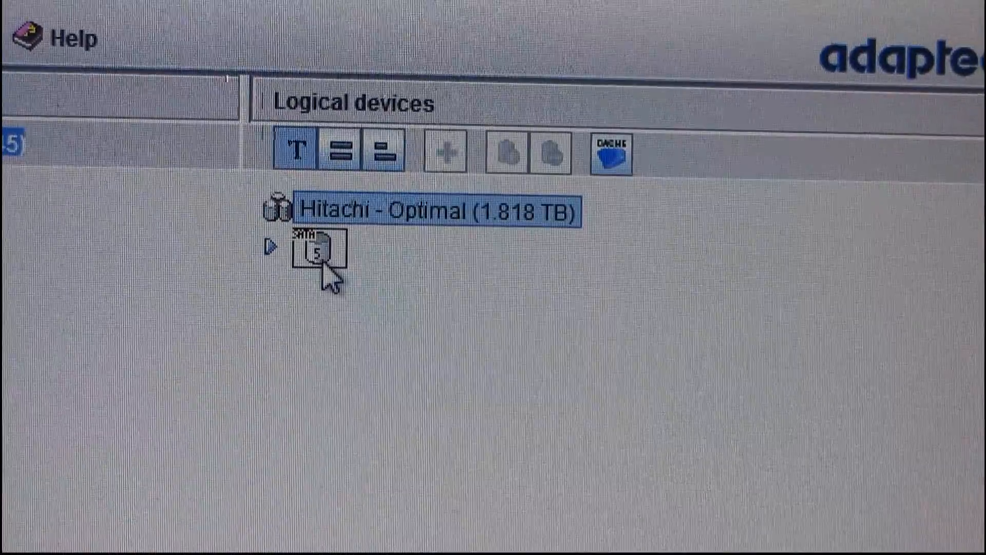
double_click(434, 209)
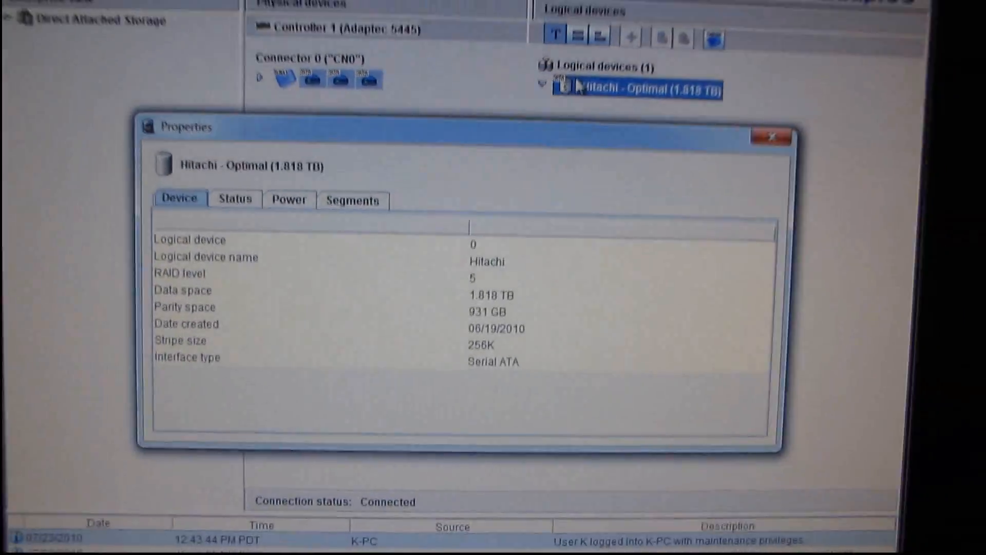
left_click(240, 203)
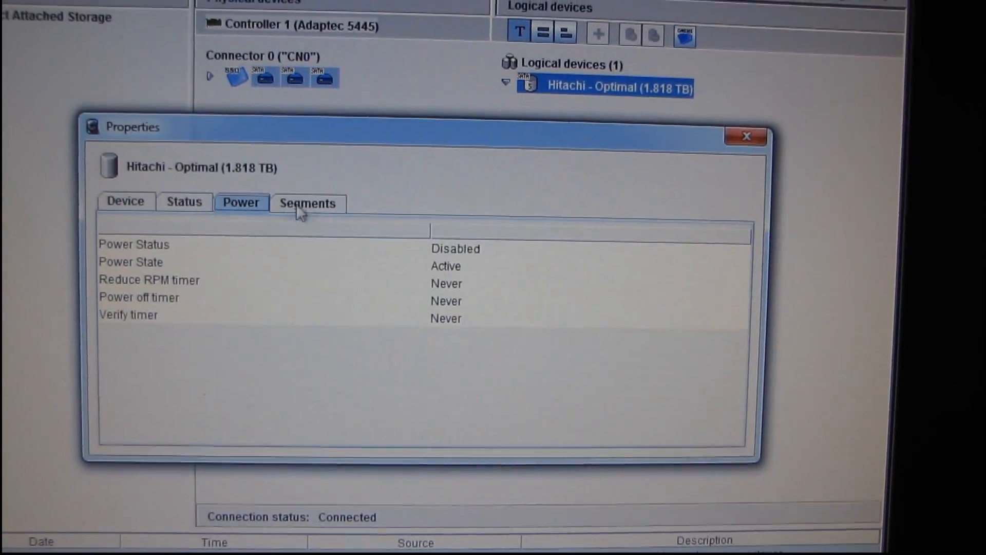
left_click(307, 202)
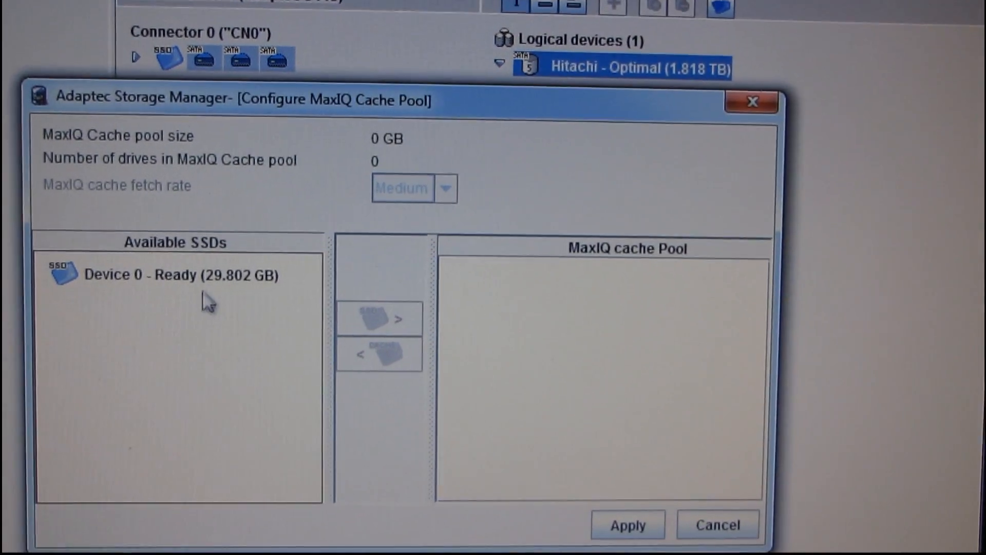
Step: Move the 29.802 GB SSD Device 0 into the MaxIQ cache pool at Medium fetch rate and apply
left_click(377, 318)
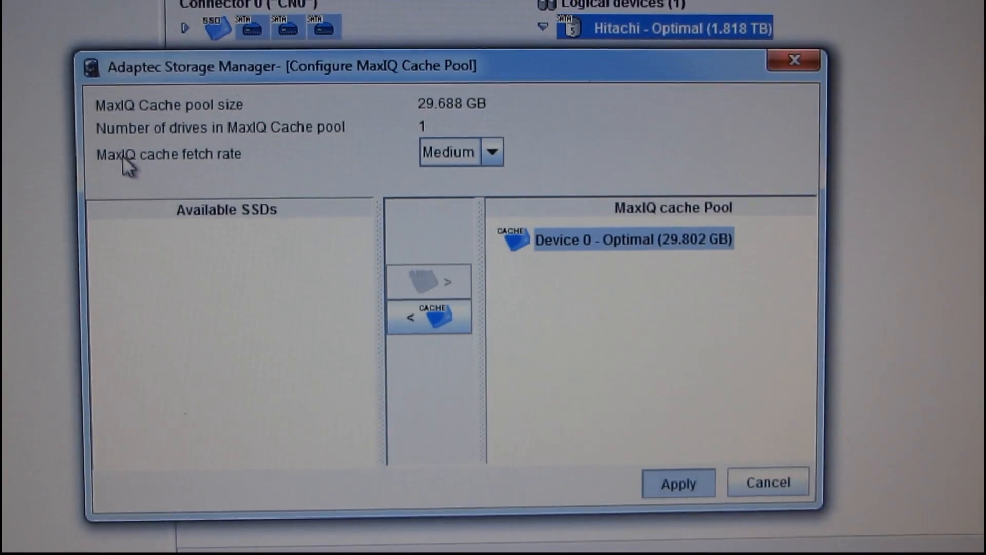
left_click(677, 484)
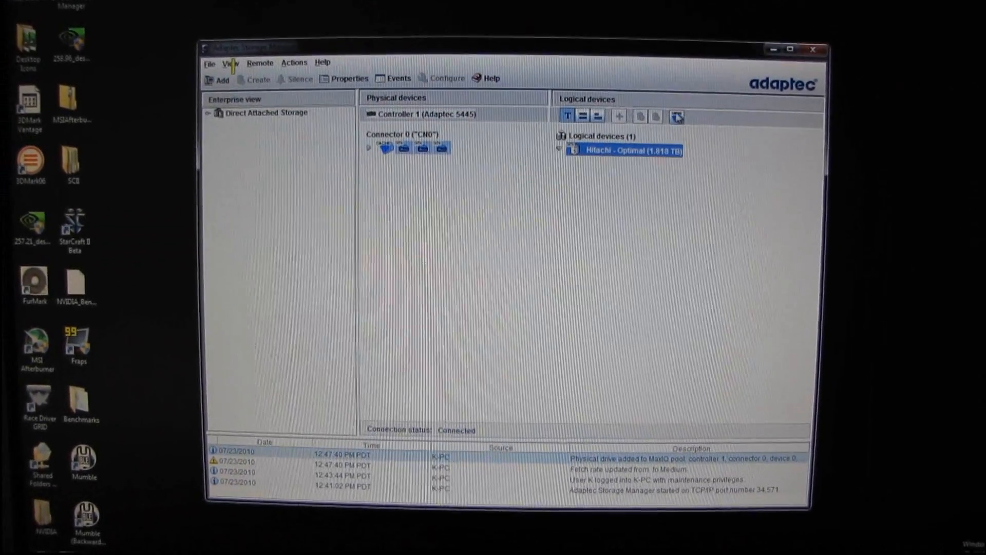
Step: Bring up the context actions for the Hitachi - Optimal logical device, pointing at Properties
right_click(623, 150)
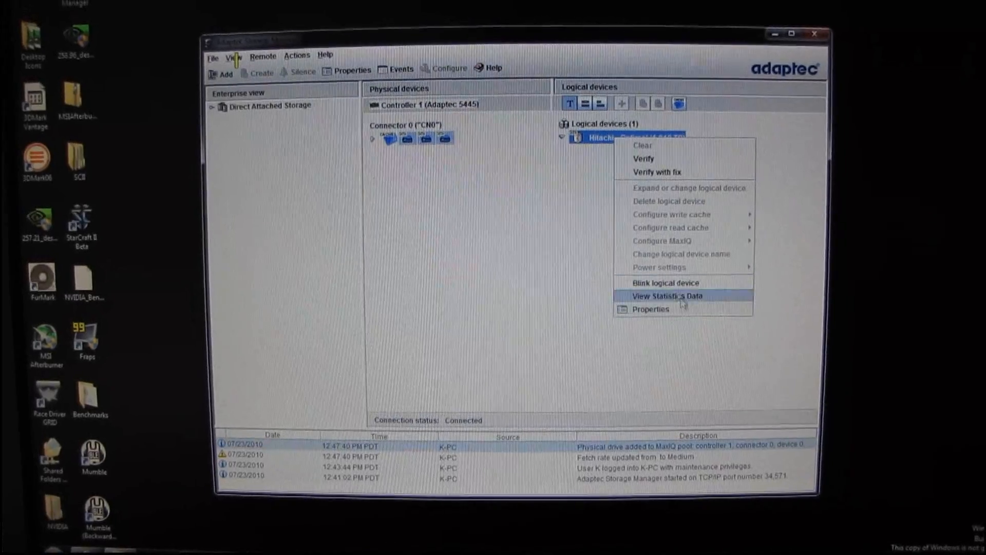
mouse_move(651, 304)
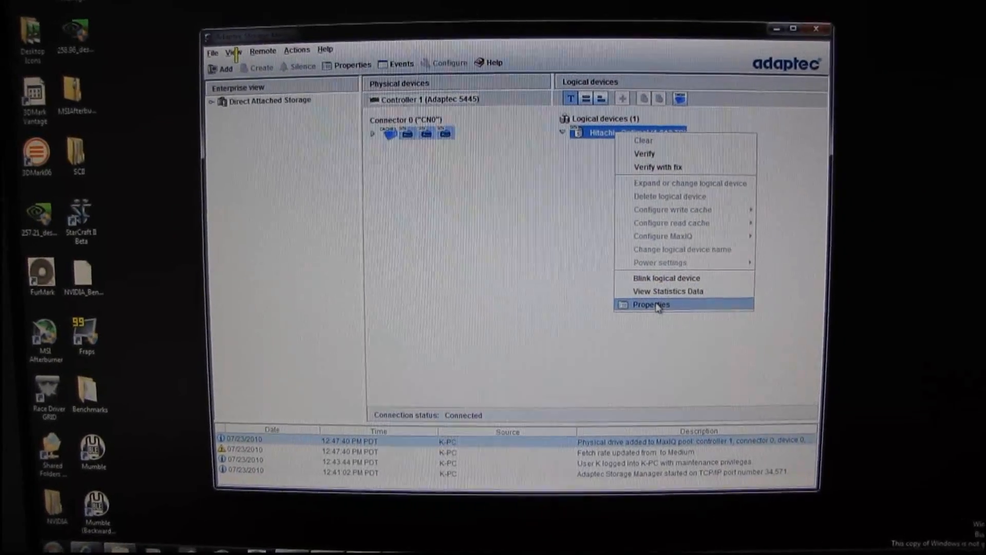